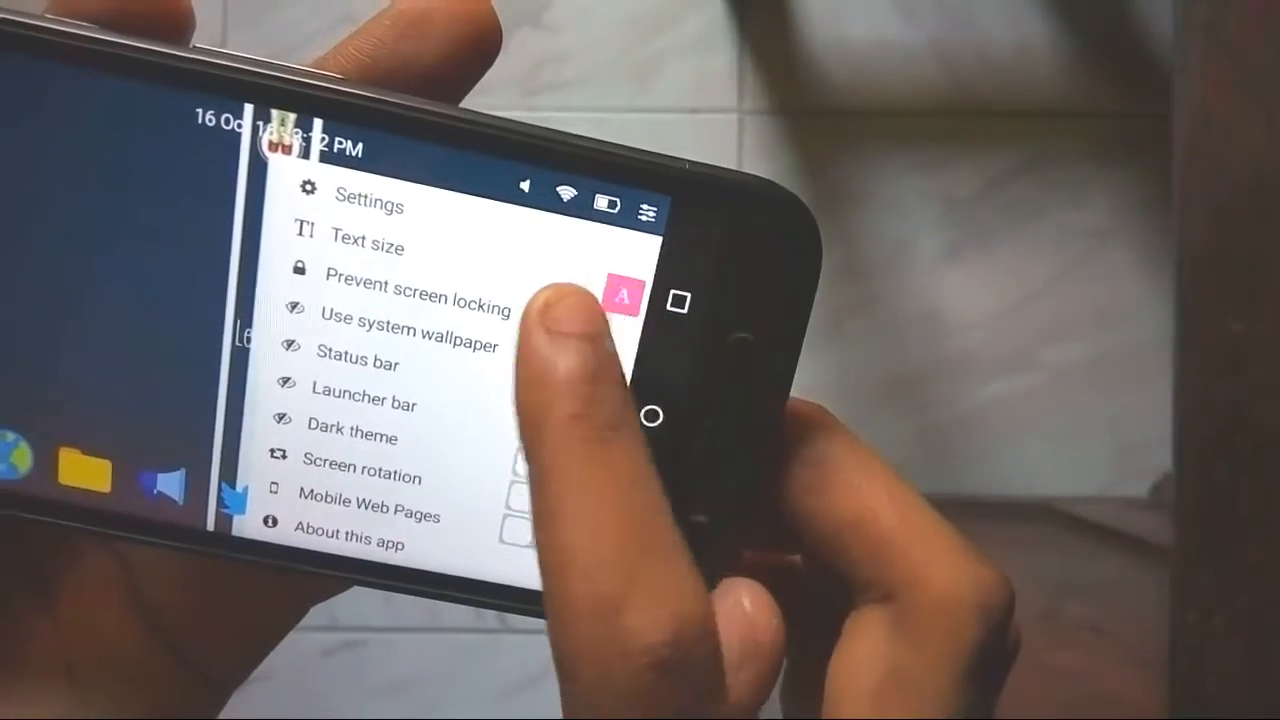
# - Switch on 'Use system wallpaper' so the space nebula shows behind the desktop
pyautogui.click(570, 322)
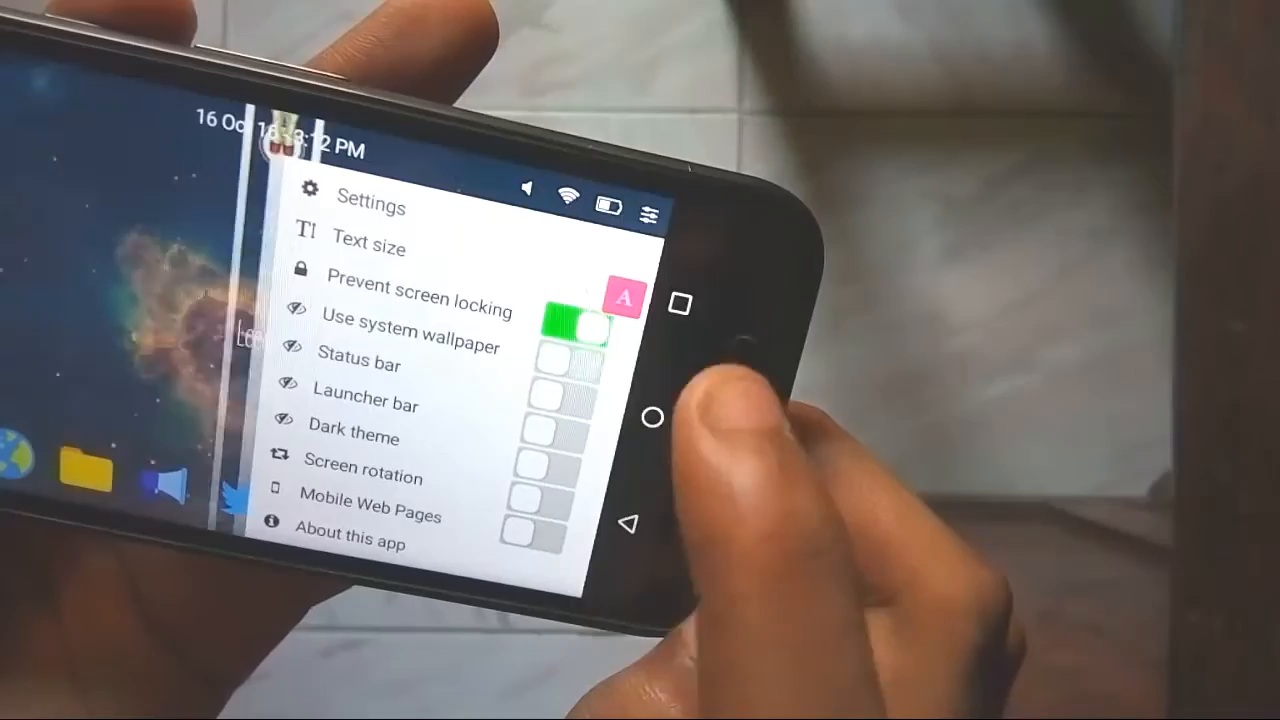